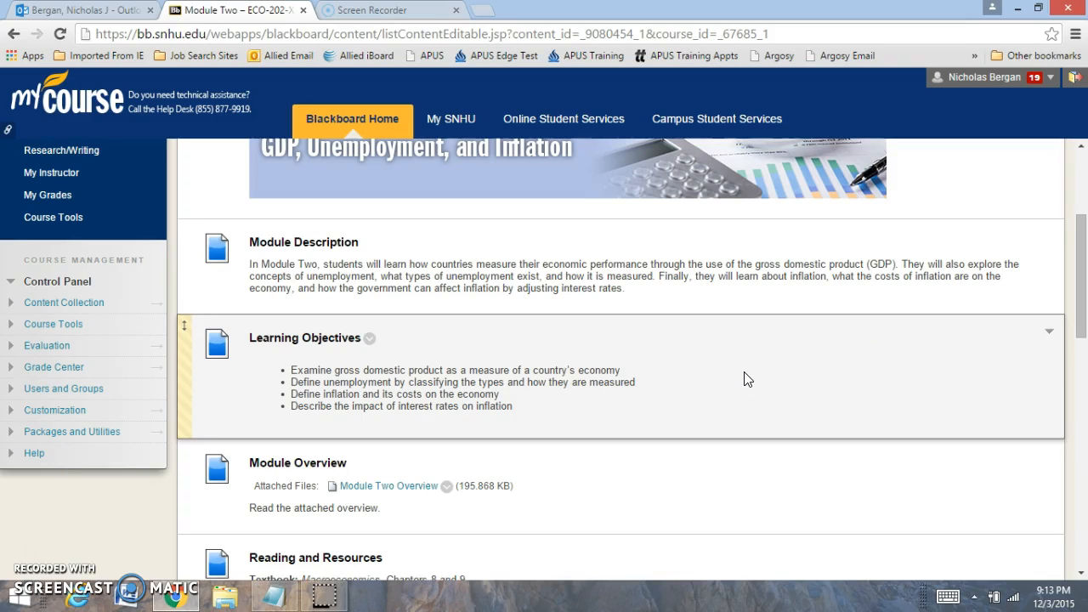
- Browse the course page, visit the Discussion Board, then return to the Learning Modules list
{"action": "scroll", "scroll_direction": "up", "scroll_amount": 3}
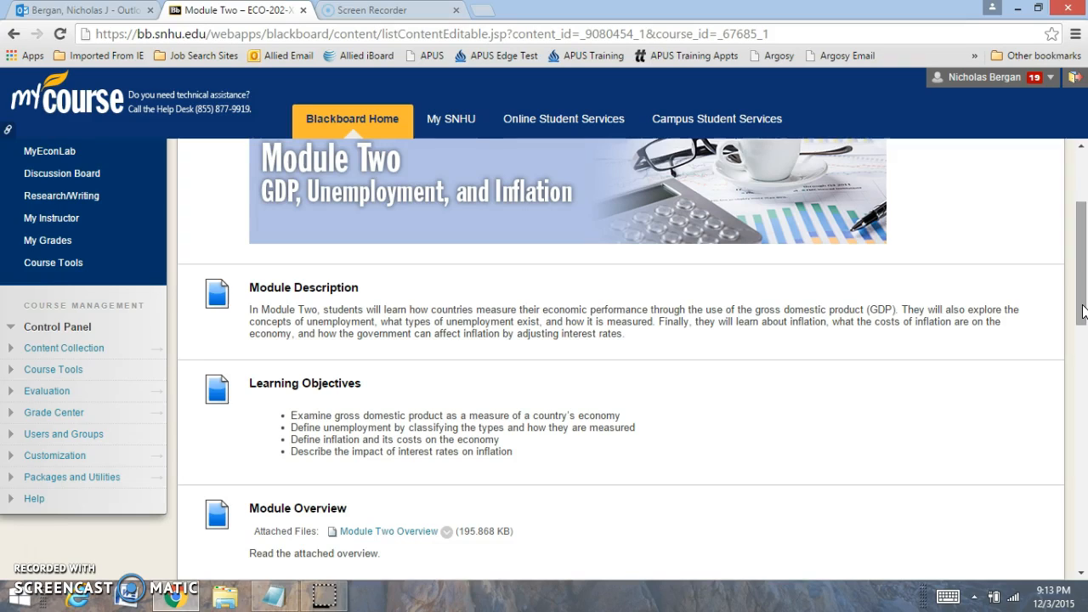
{"action": "scroll", "scroll_direction": "down", "scroll_amount": 3}
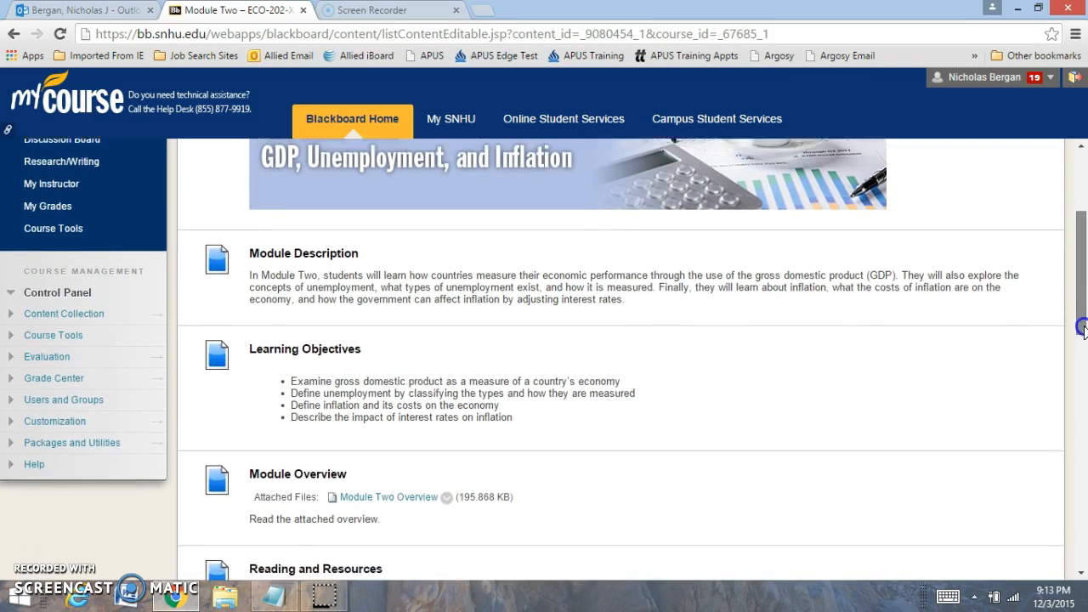
{"action": "scroll", "scroll_direction": "down", "scroll_amount": 3}
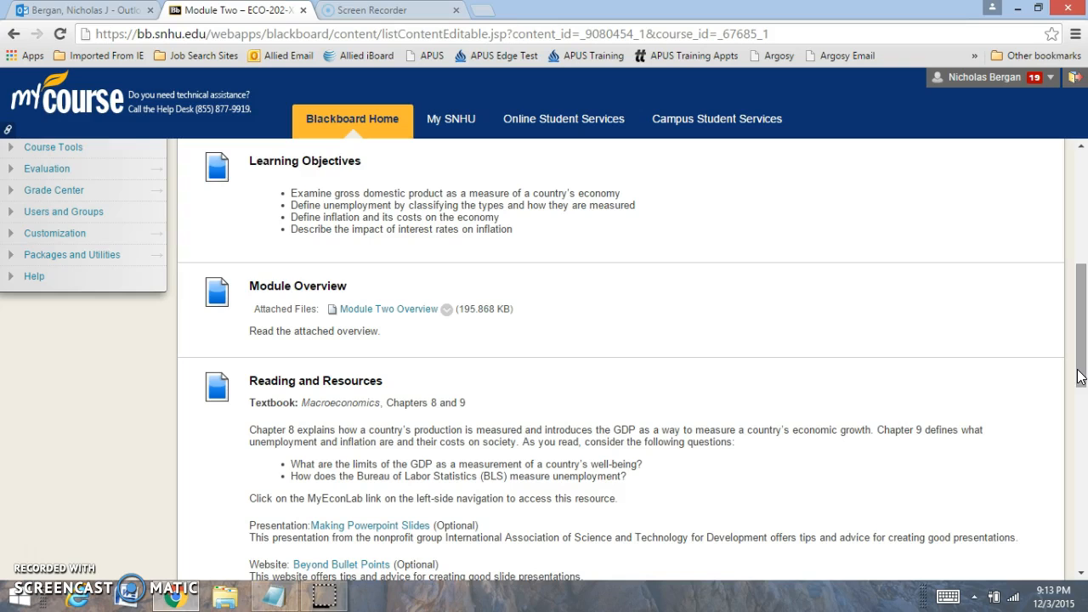
{"action": "scroll", "scroll_direction": "down", "scroll_amount": 3}
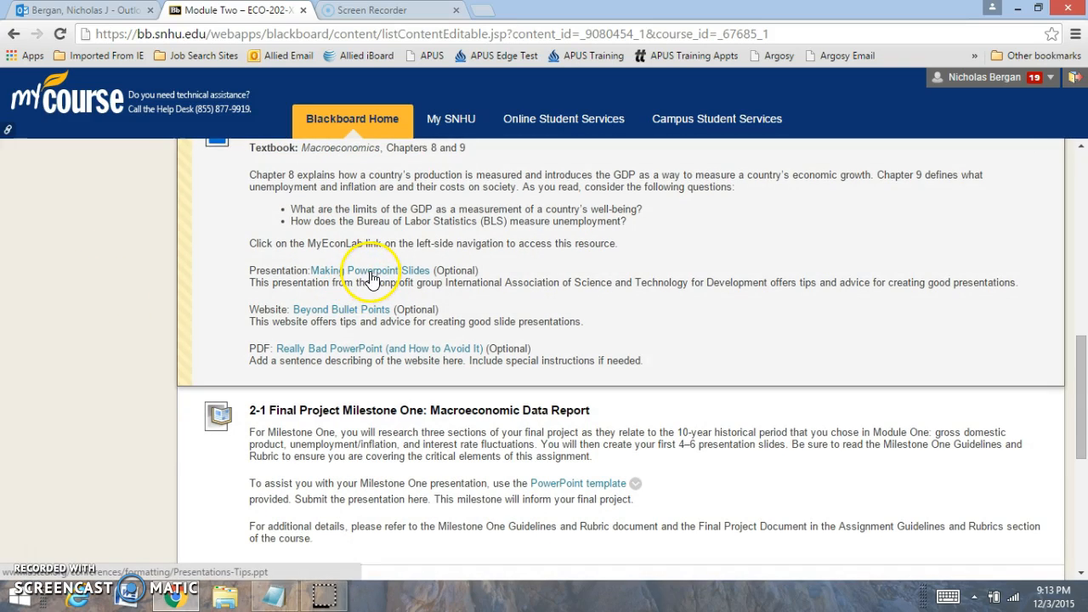
{"action": "mouse_move", "coordinate": [139, 306]}
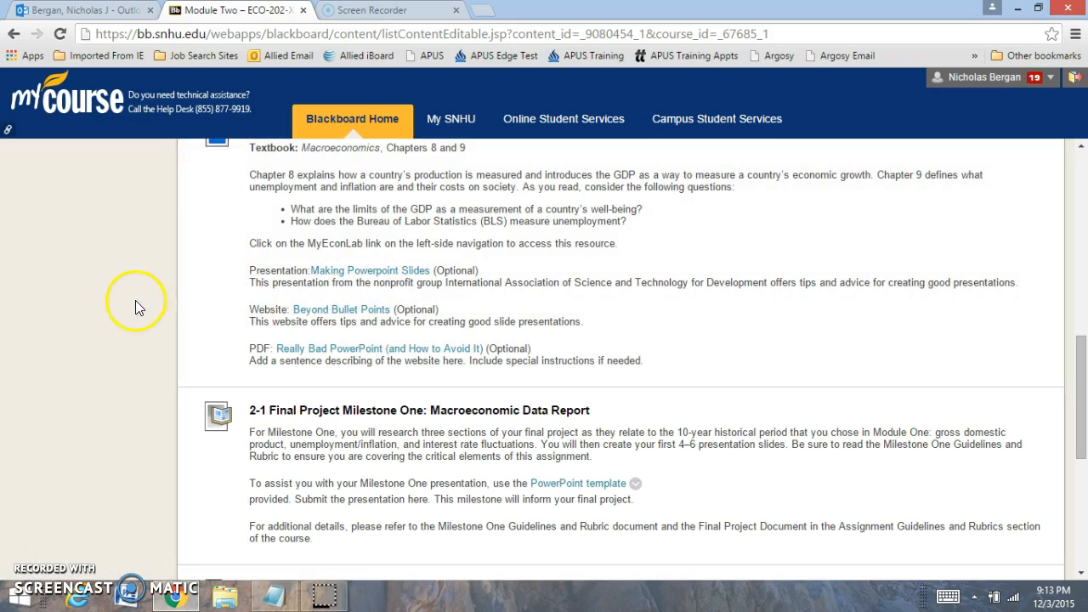
{"action": "mouse_move", "coordinate": [143, 306]}
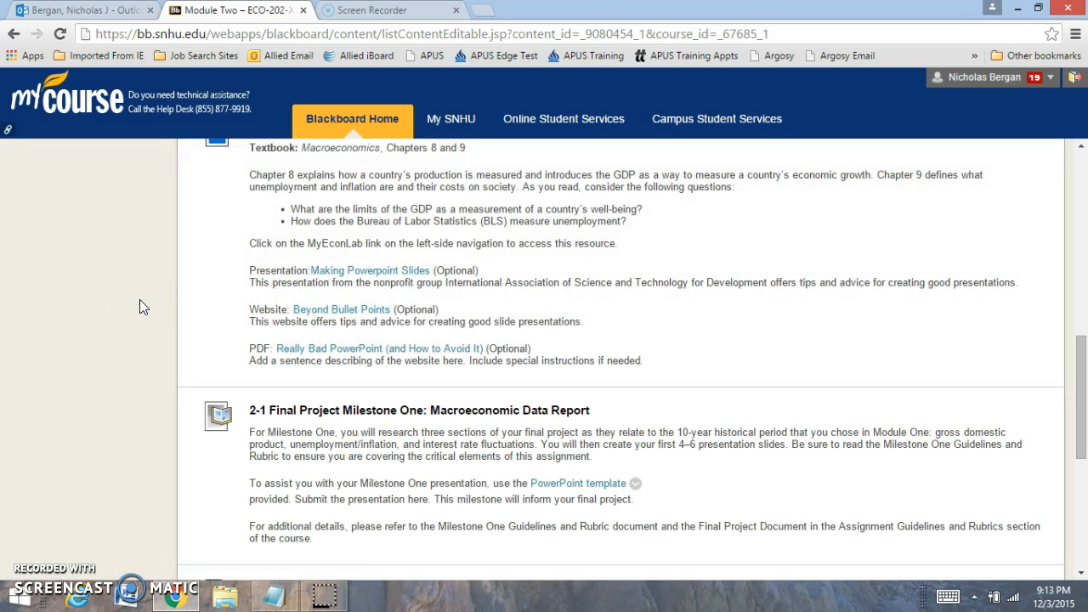
{"action": "scroll", "scroll_direction": "down", "scroll_amount": 3}
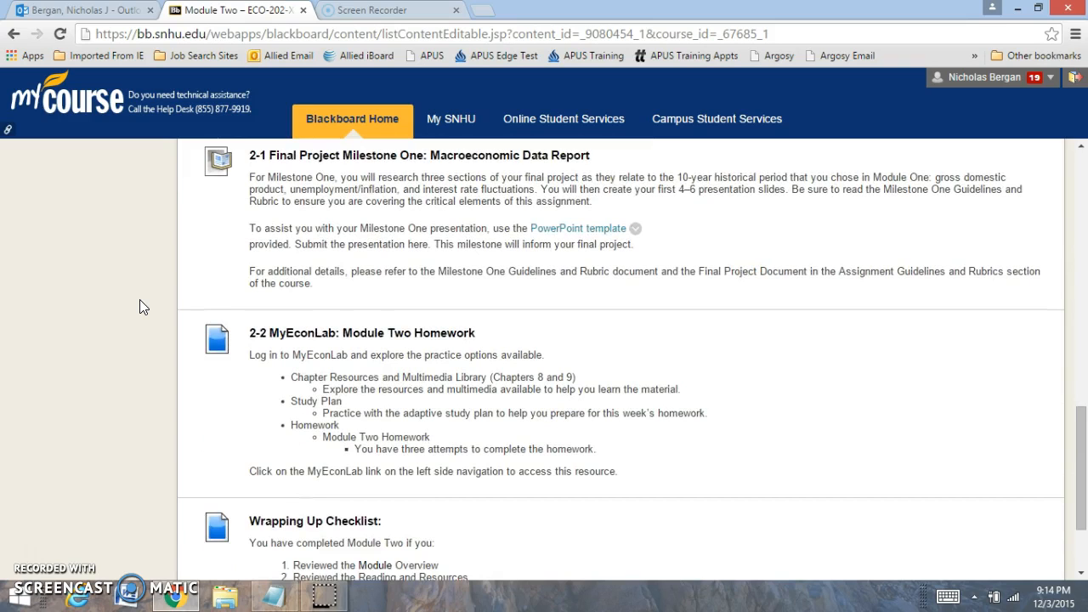
{"action": "mouse_move", "coordinate": [149, 289]}
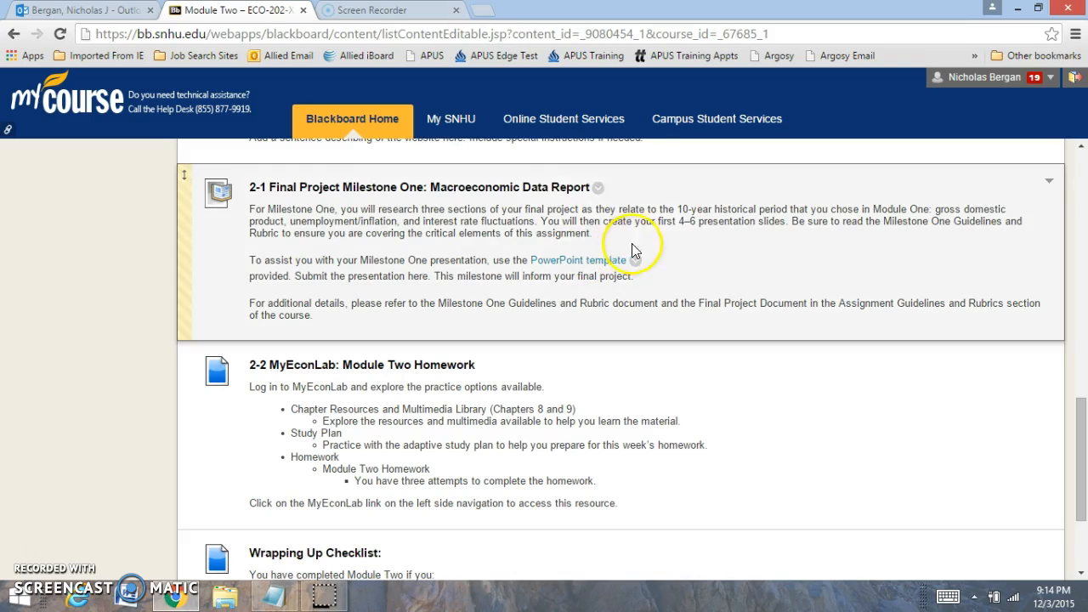
{"action": "mouse_move", "coordinate": [526, 265]}
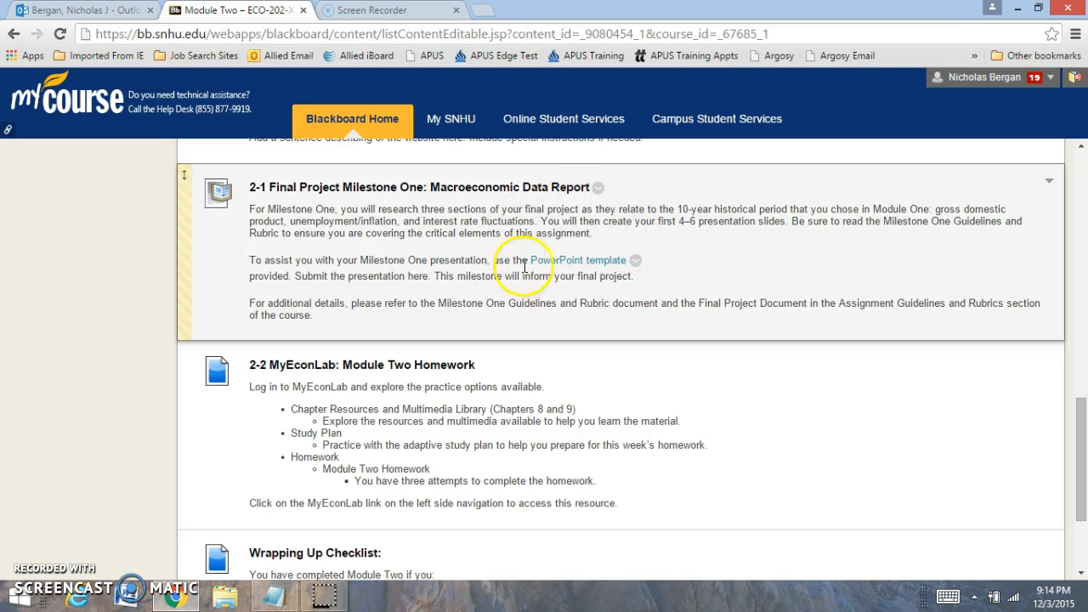
{"action": "mouse_move", "coordinate": [88, 272]}
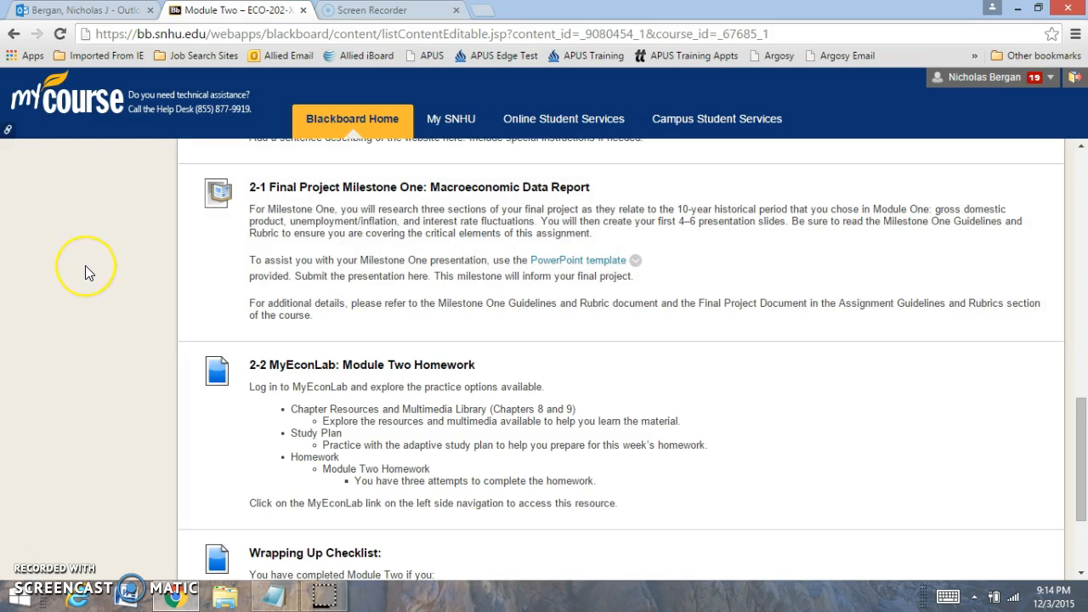
{"action": "scroll", "scroll_direction": "down", "scroll_amount": 3}
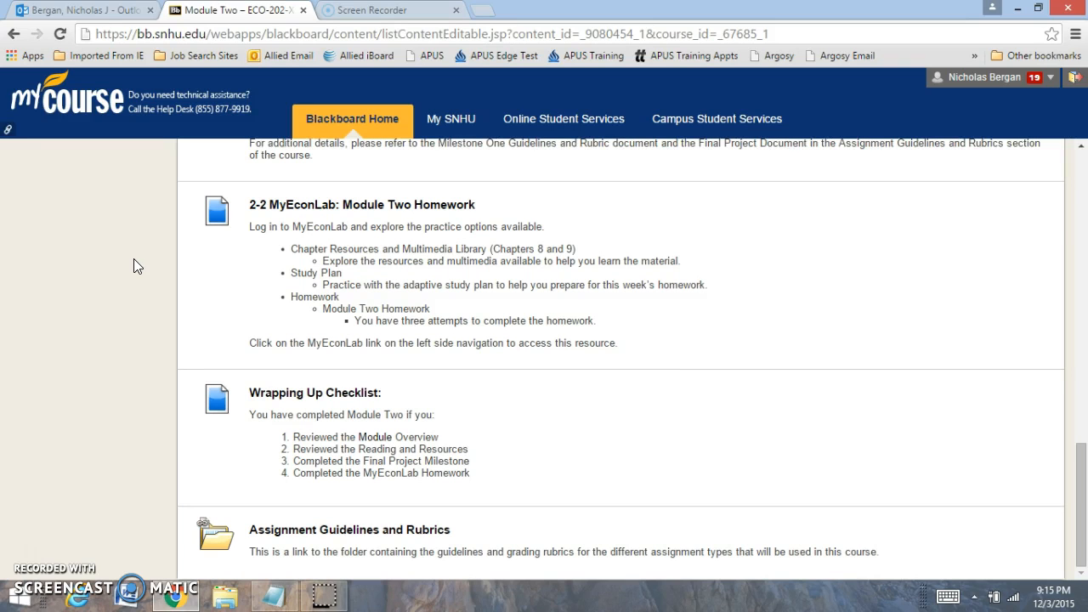
{"action": "scroll", "scroll_direction": "up", "scroll_amount": 3}
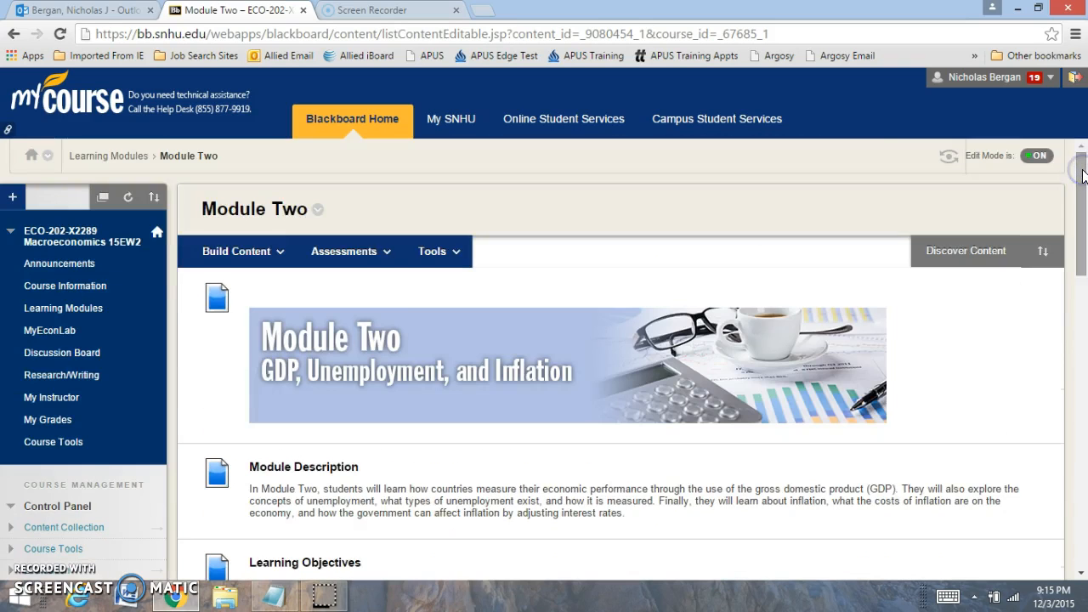
{"action": "left_click", "coordinate": [62, 352]}
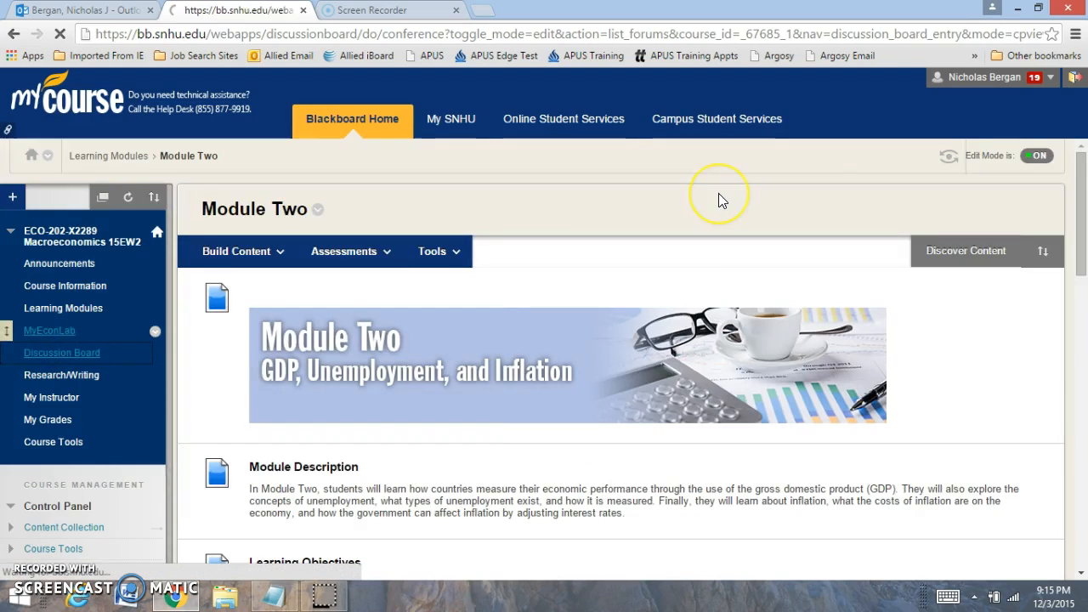
{"action": "left_click", "coordinate": [61, 352]}
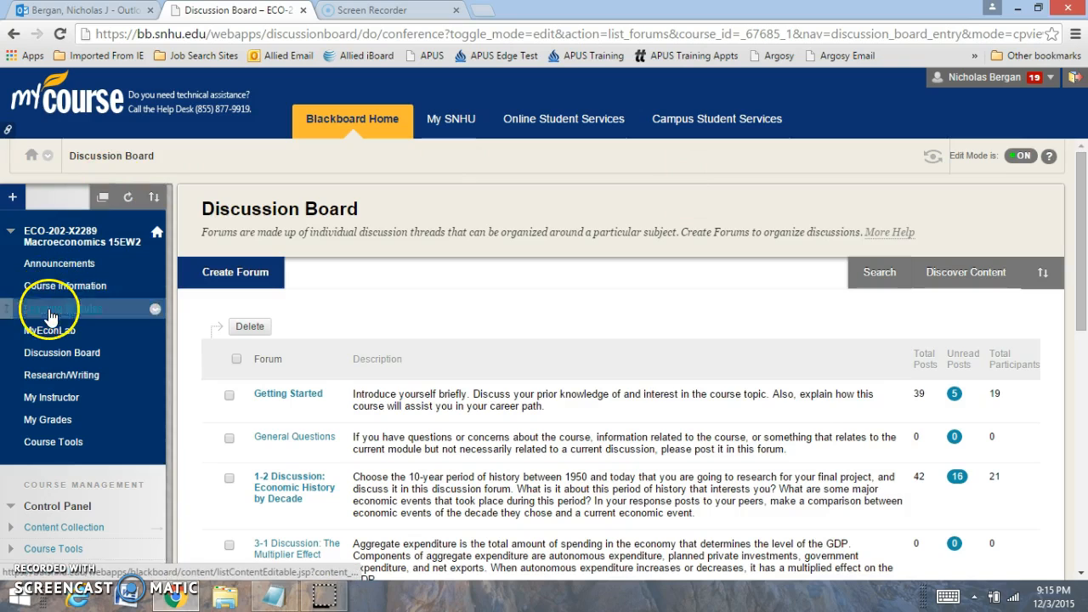
{"action": "left_click", "coordinate": [63, 307]}
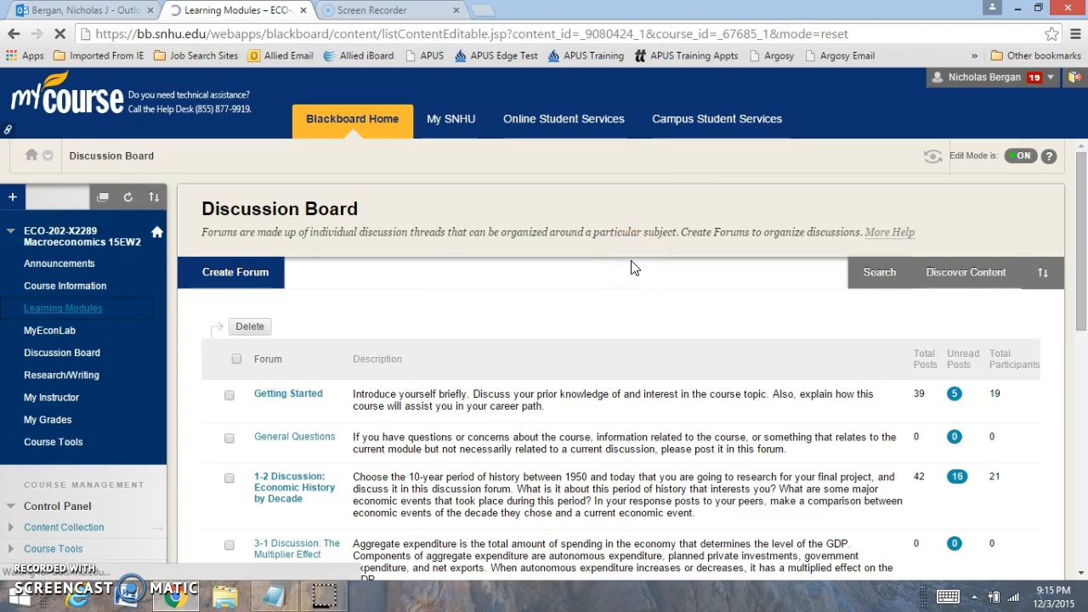
{"action": "left_click", "coordinate": [63, 308]}
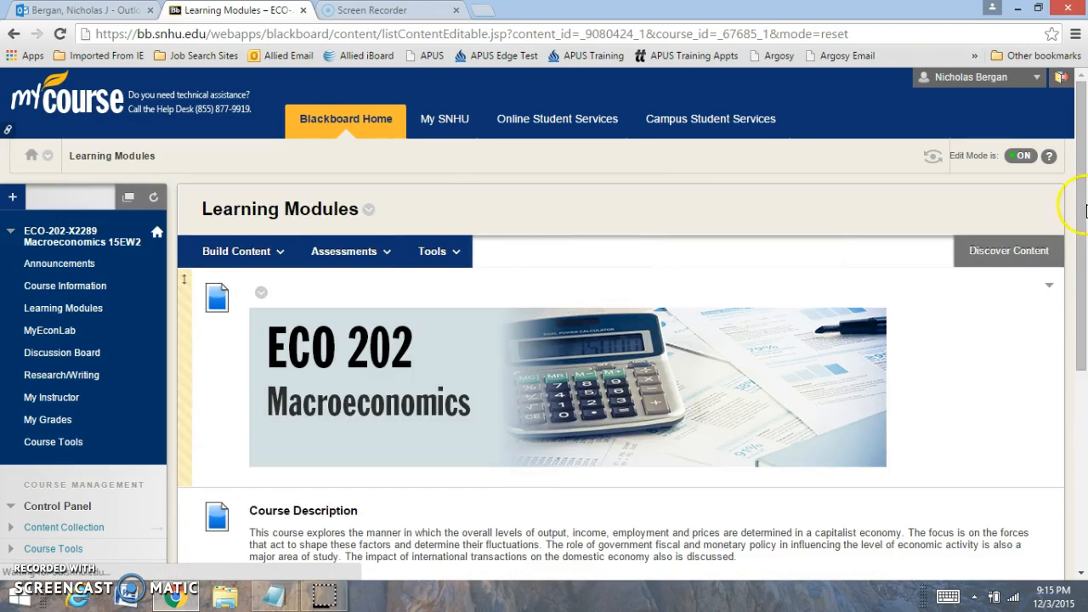
- Enter Module Two and go on to its Assignment Guidelines and Rubrics folder
{"action": "scroll", "scroll_direction": "down", "scroll_amount": 3}
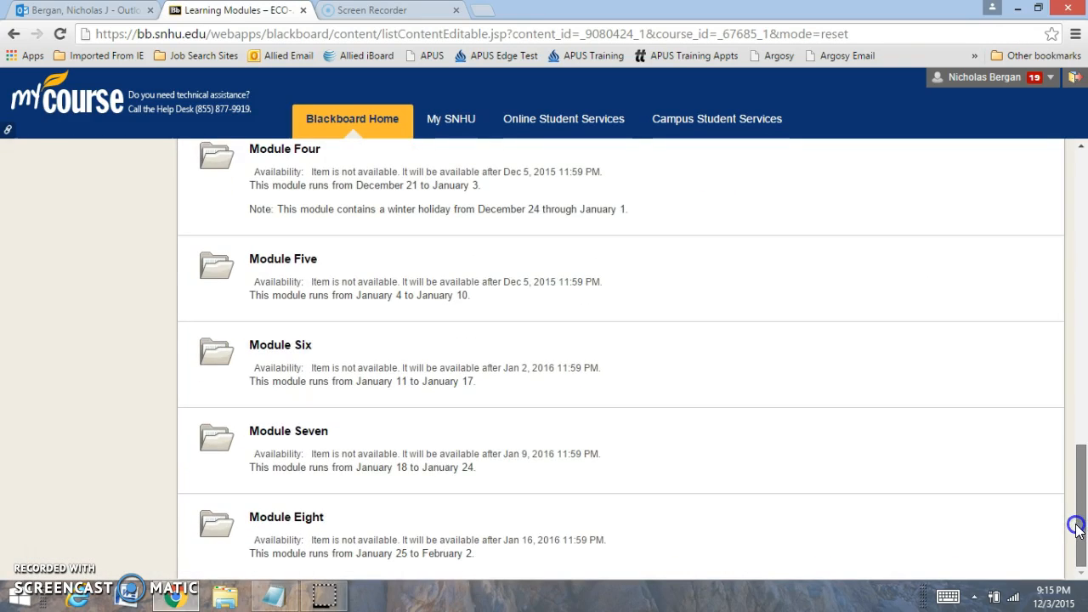
{"action": "scroll", "scroll_direction": "up", "scroll_amount": 3}
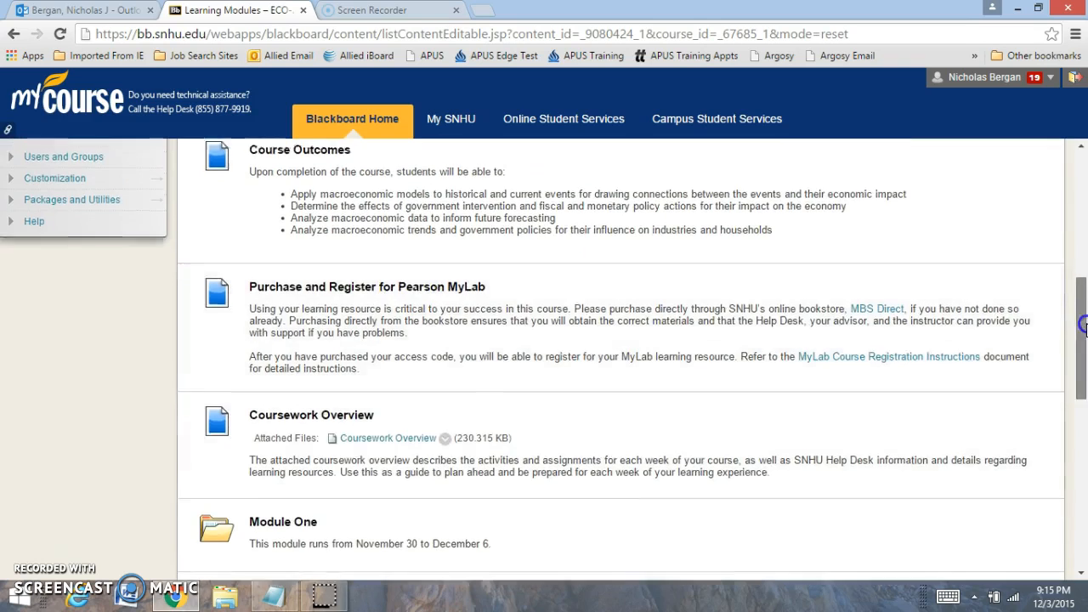
{"action": "scroll", "scroll_direction": "down", "scroll_amount": 3}
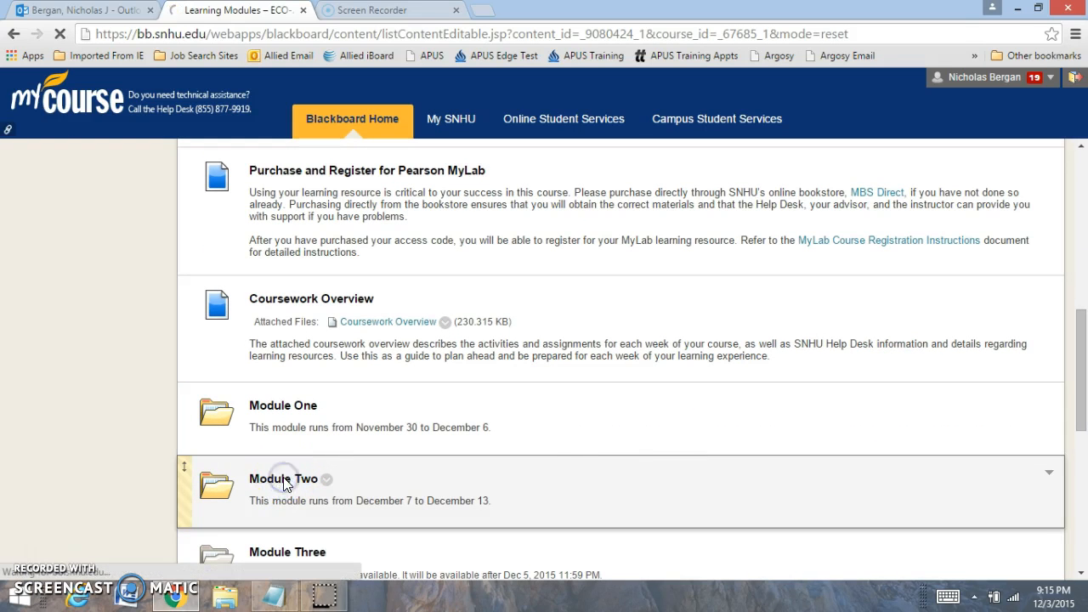
{"action": "left_click", "coordinate": [282, 480]}
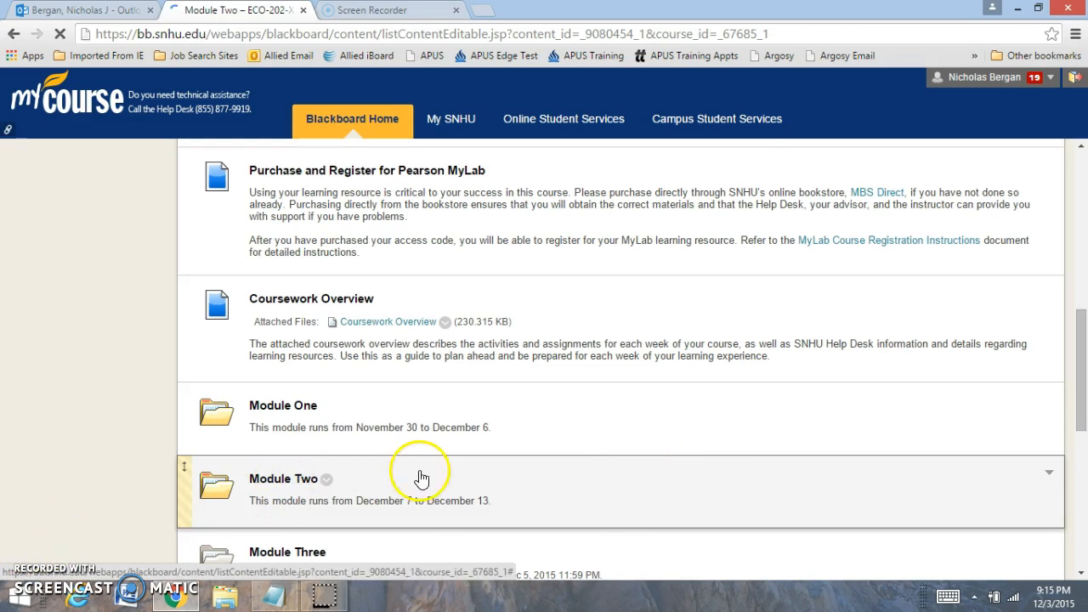
{"action": "left_click", "coordinate": [282, 480]}
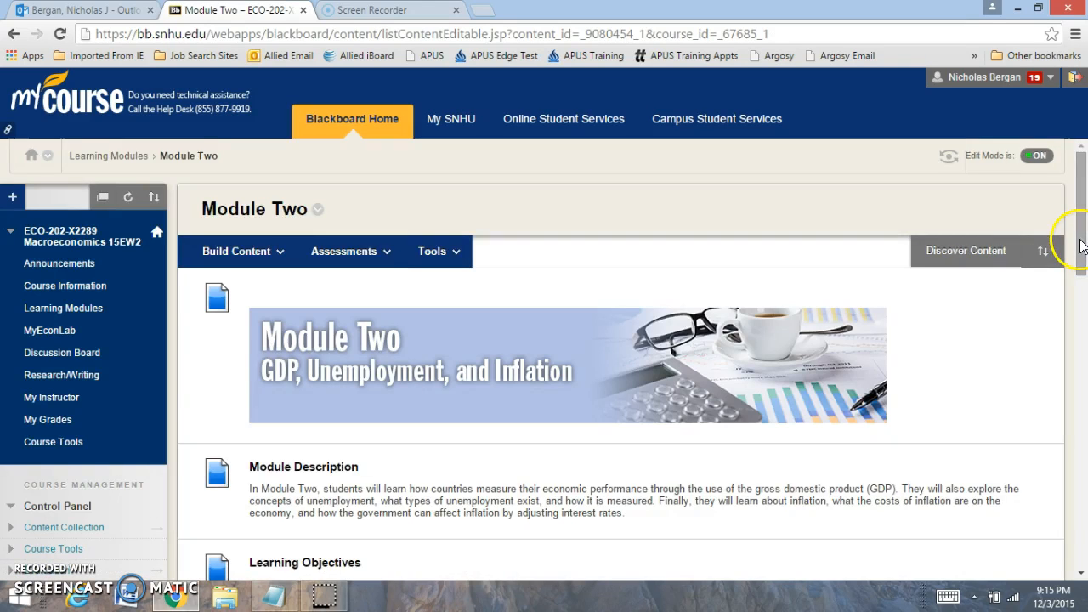
{"action": "scroll", "scroll_direction": "down", "scroll_amount": 3}
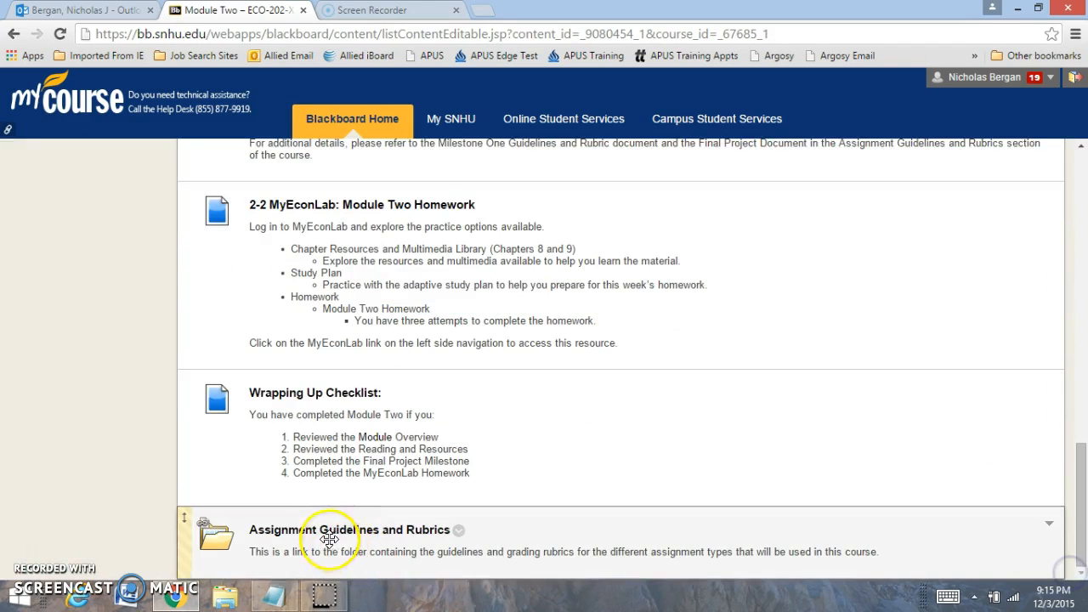
{"action": "left_click", "coordinate": [349, 531]}
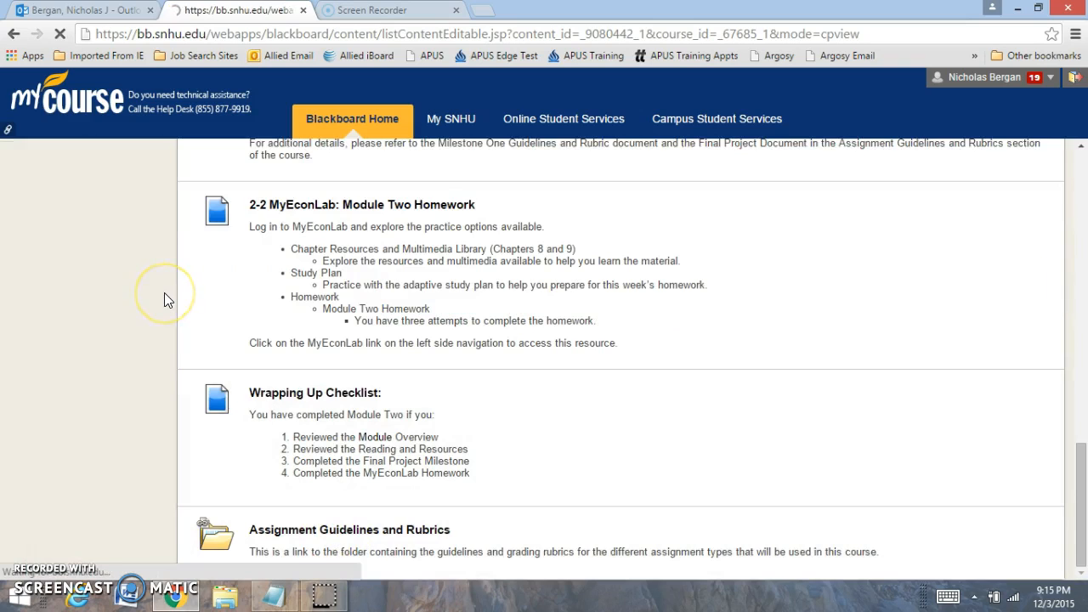
- Open the ECO 202 Milestone One Guidelines and Rubric attached file
{"action": "left_click", "coordinate": [350, 530]}
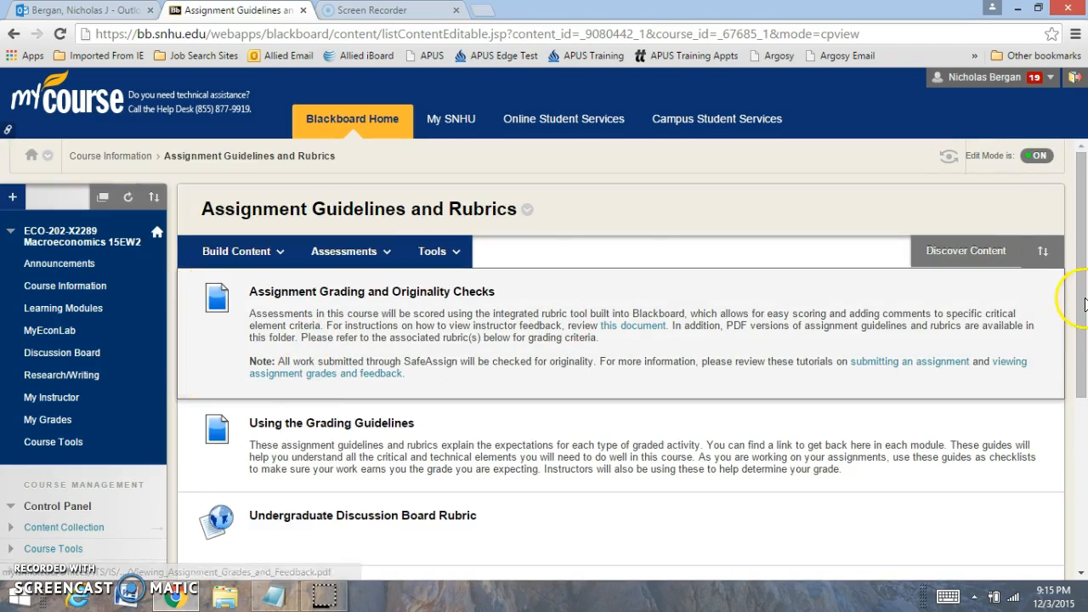
{"action": "scroll", "scroll_direction": "down", "scroll_amount": 3}
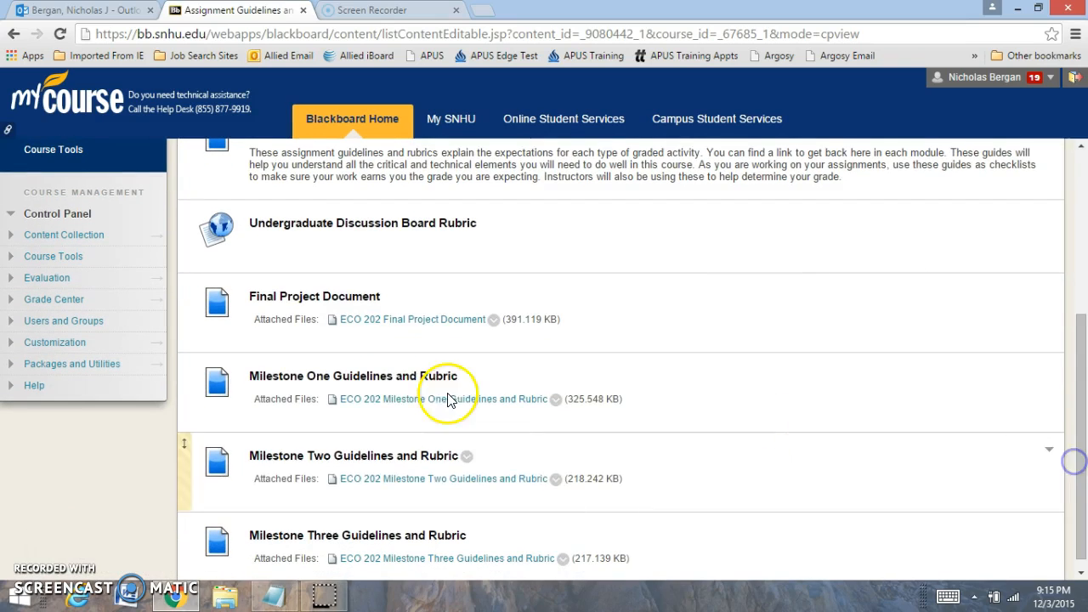
{"action": "left_click", "coordinate": [442, 398]}
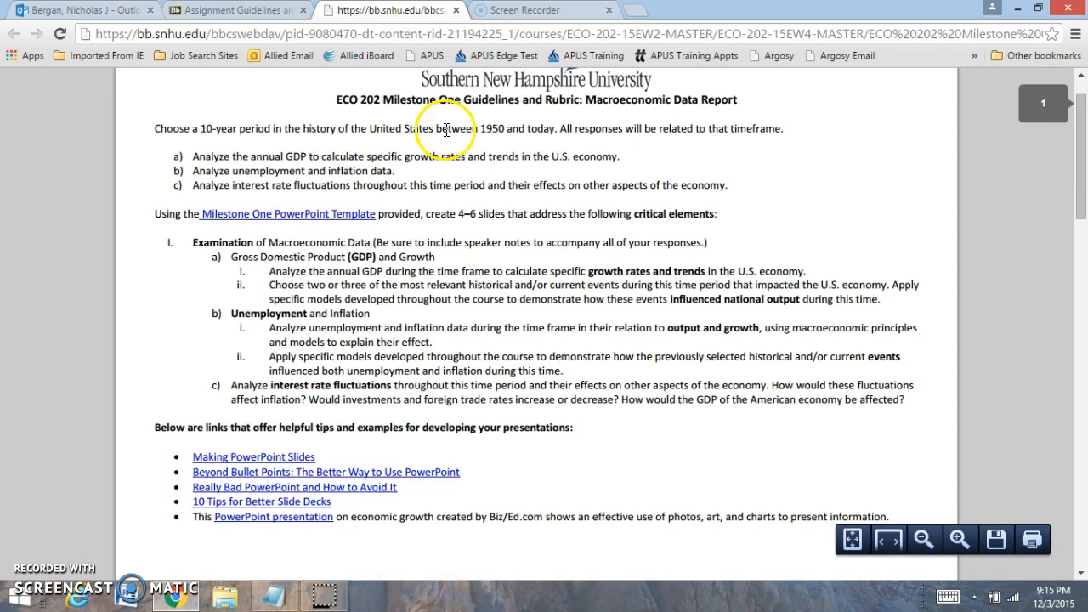
{"action": "mouse_move", "coordinate": [560, 137]}
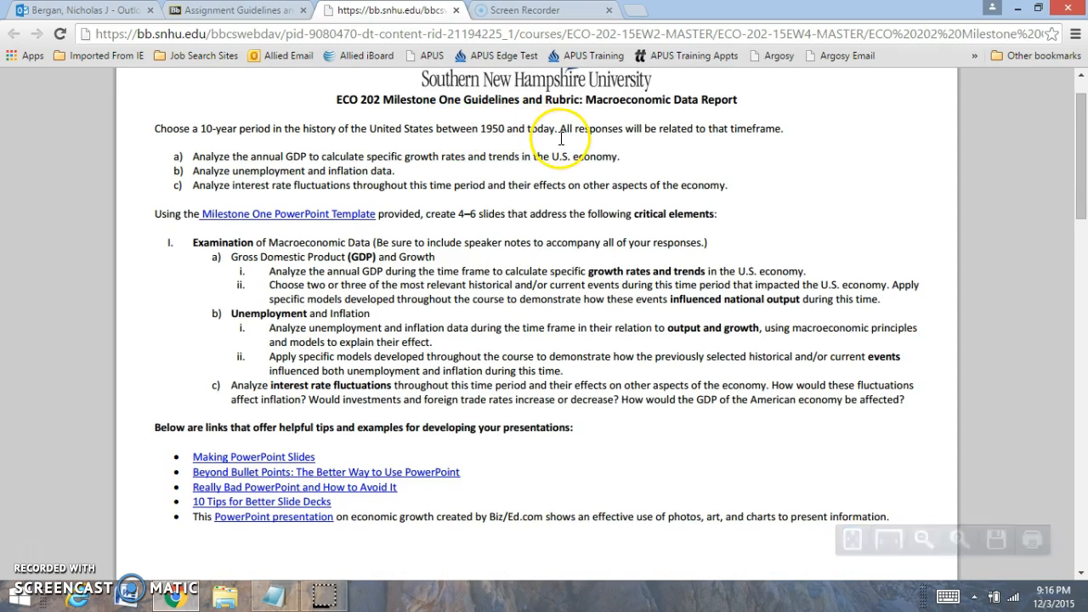
{"action": "mouse_move", "coordinate": [364, 150]}
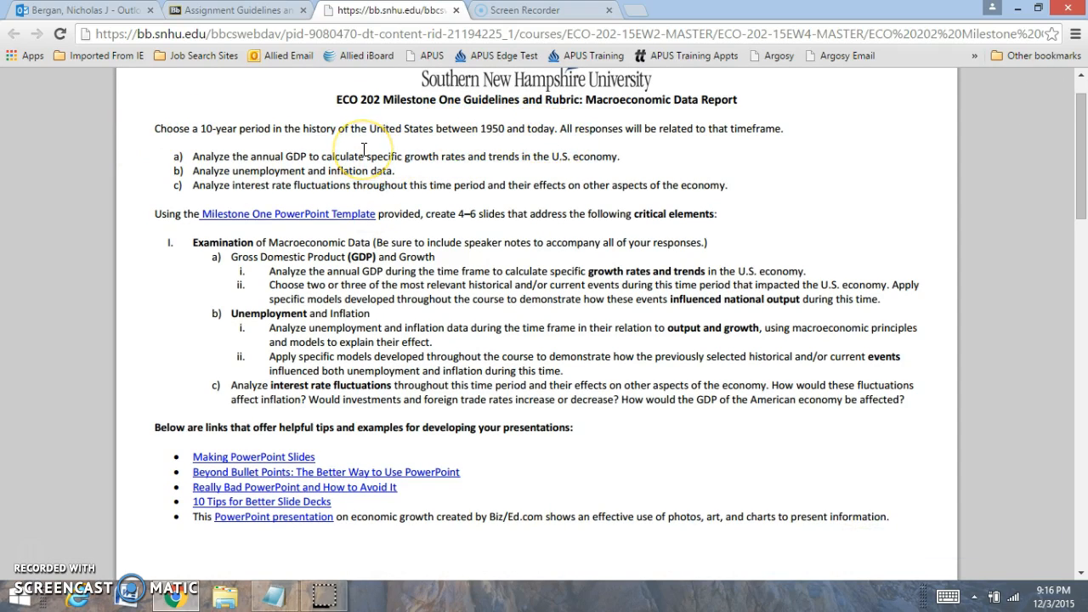
{"action": "mouse_move", "coordinate": [416, 170]}
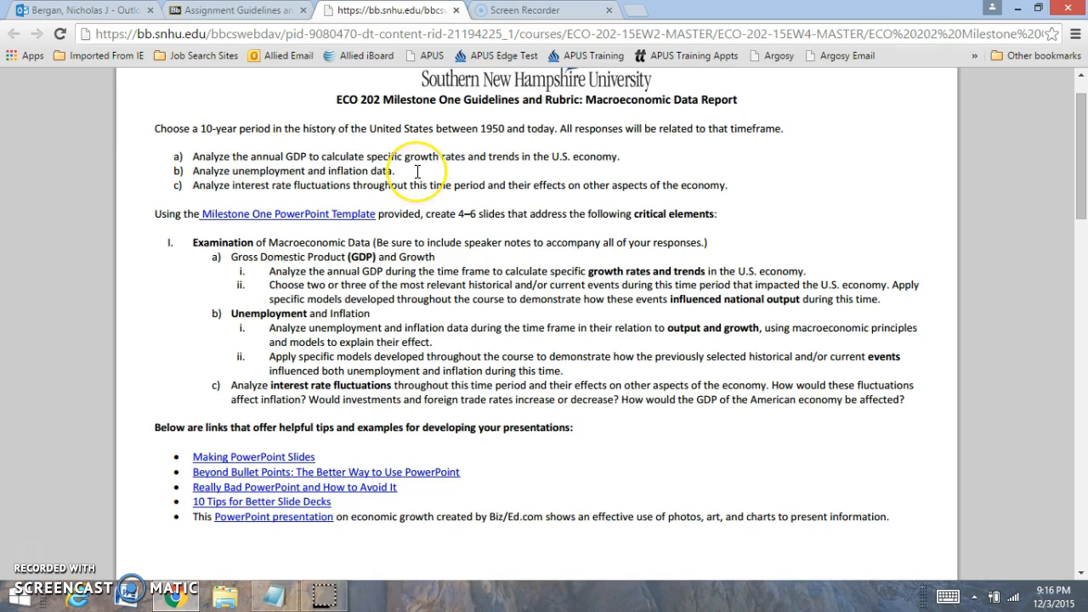
{"action": "mouse_move", "coordinate": [416, 170]}
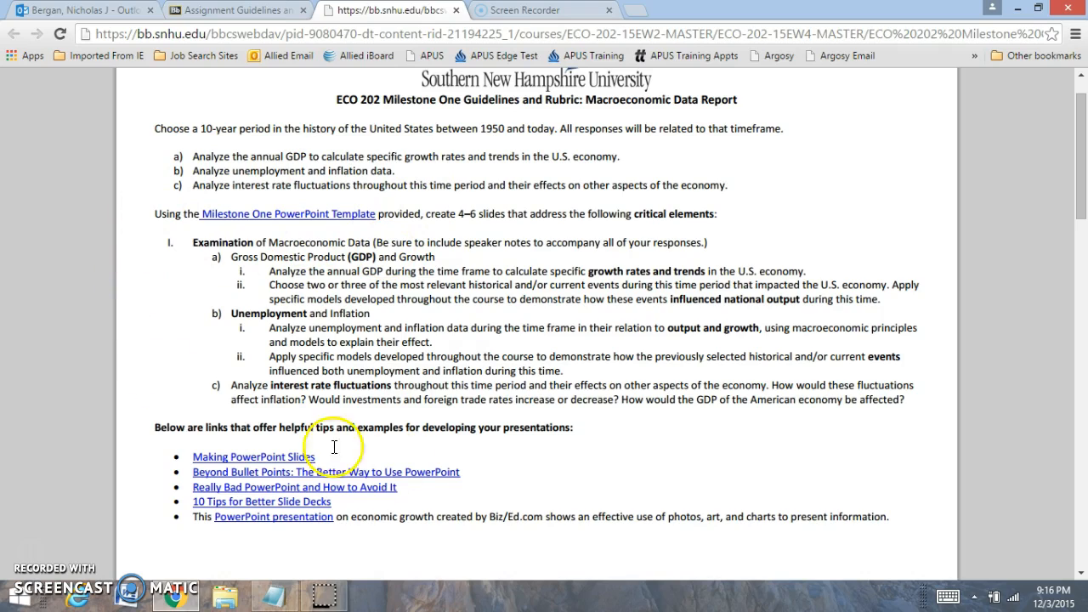
{"action": "mouse_move", "coordinate": [255, 348]}
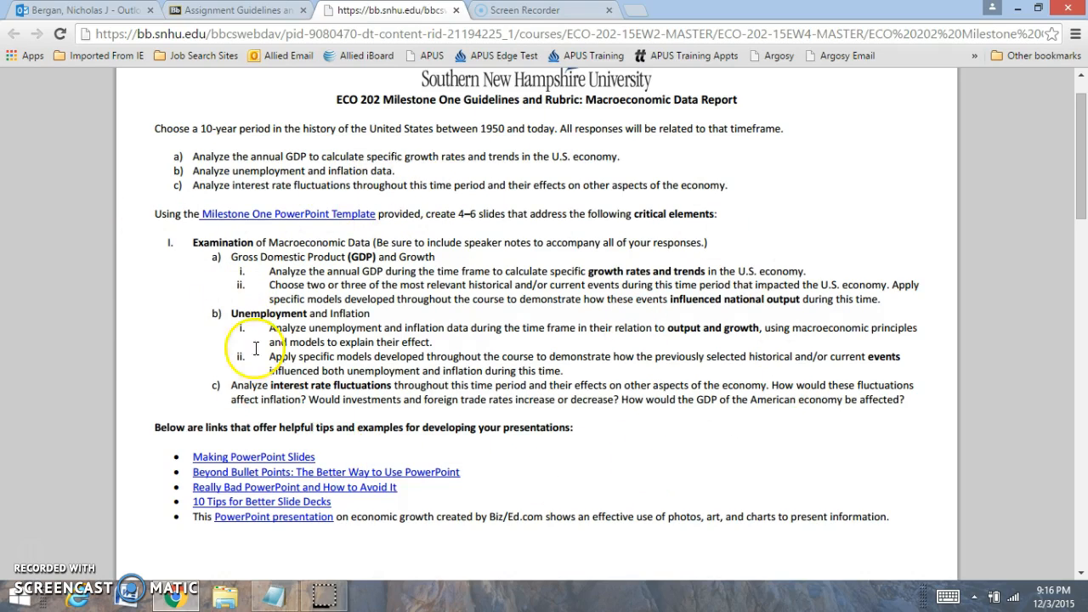
{"action": "mouse_move", "coordinate": [161, 410]}
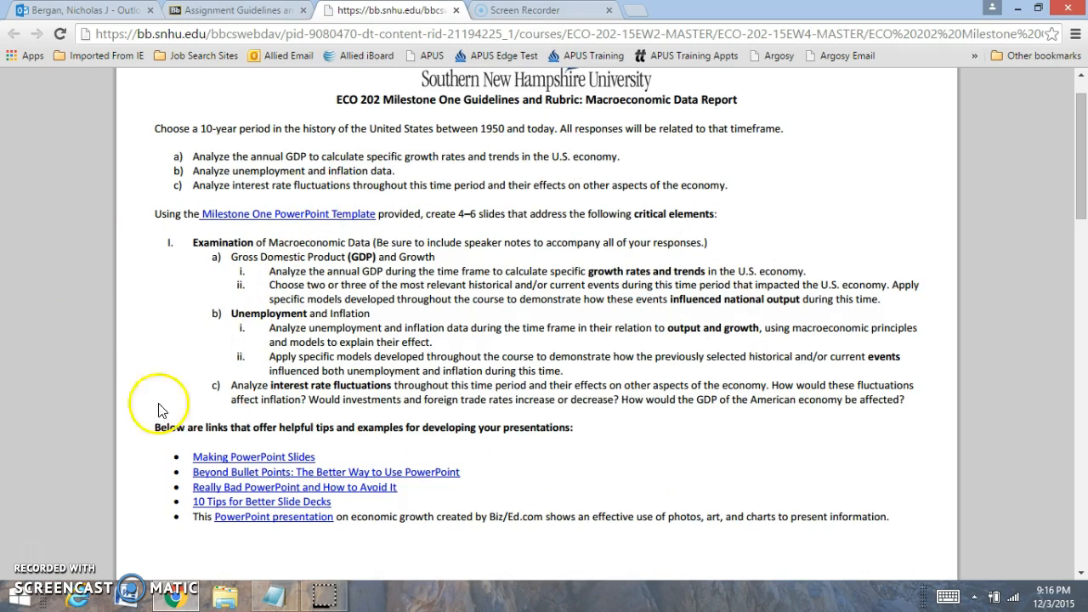
{"action": "mouse_move", "coordinate": [347, 400]}
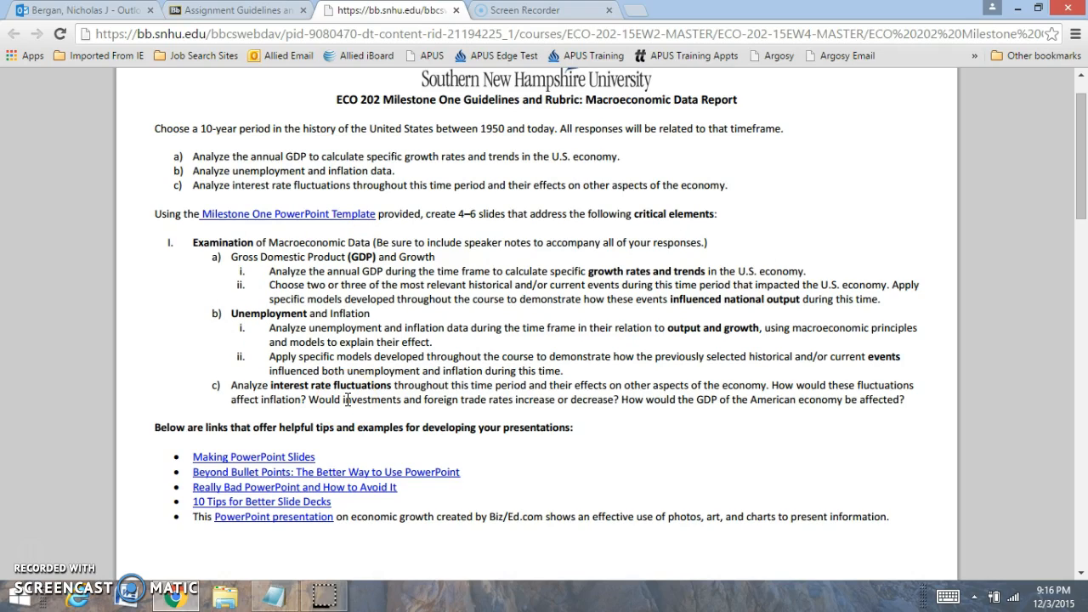